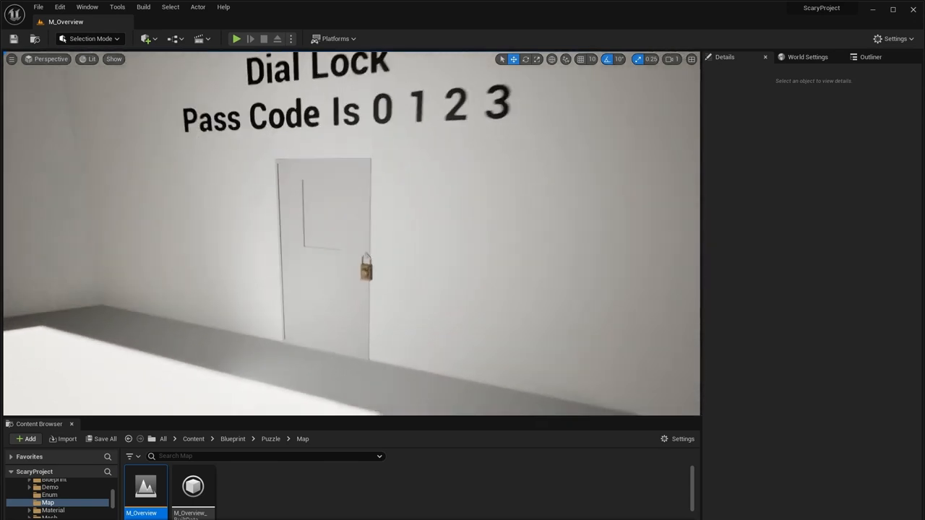
Select BP_PadLock on the door and reveal its four-digit 0 1 2 3 Password array.
click(367, 273)
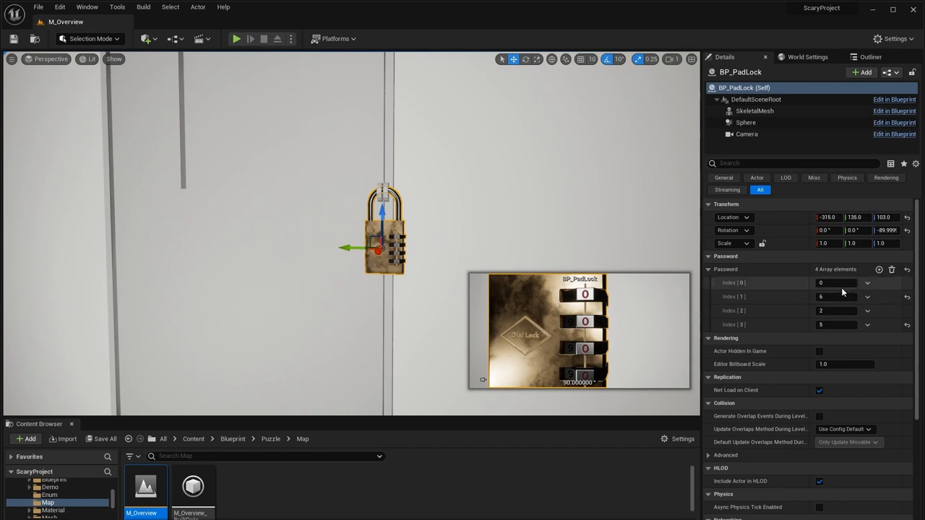
click(835, 297)
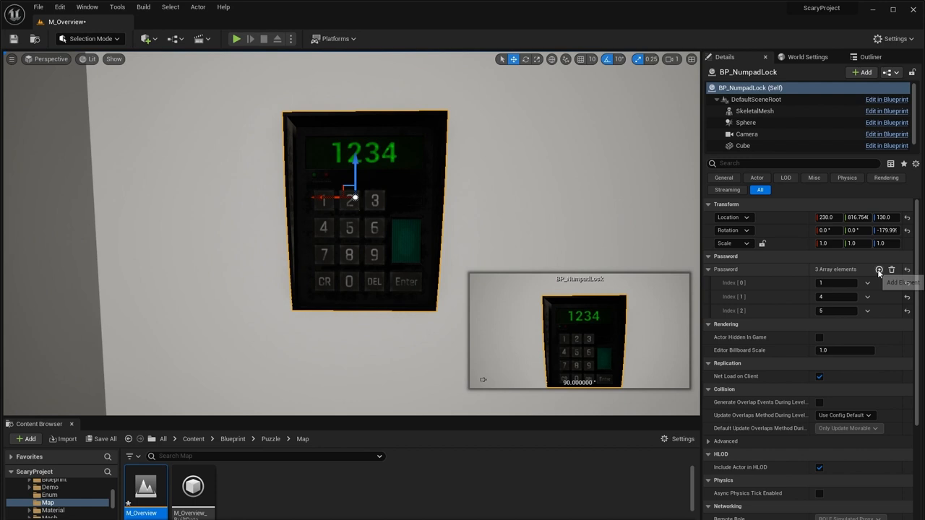
Add a fourth digit to the numpad lock's Password, set it, then delete one entry.
click(876, 270)
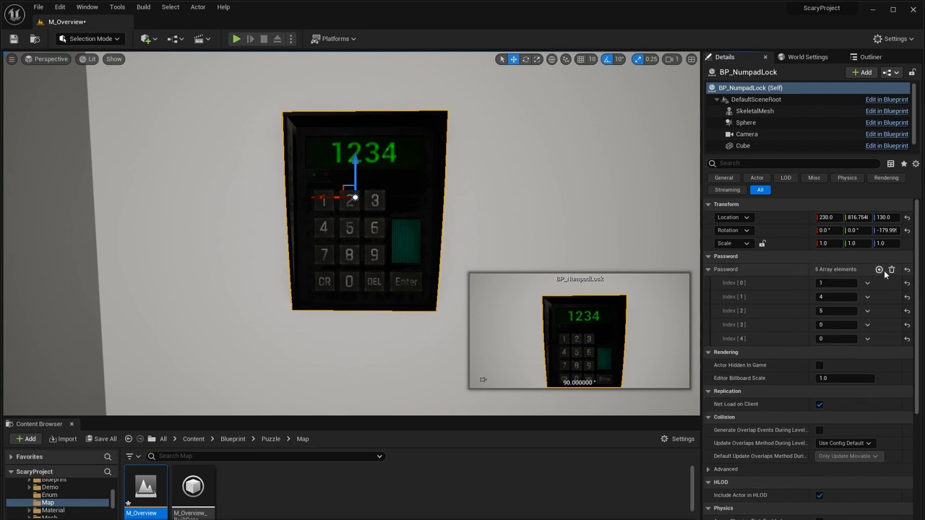
click(877, 270)
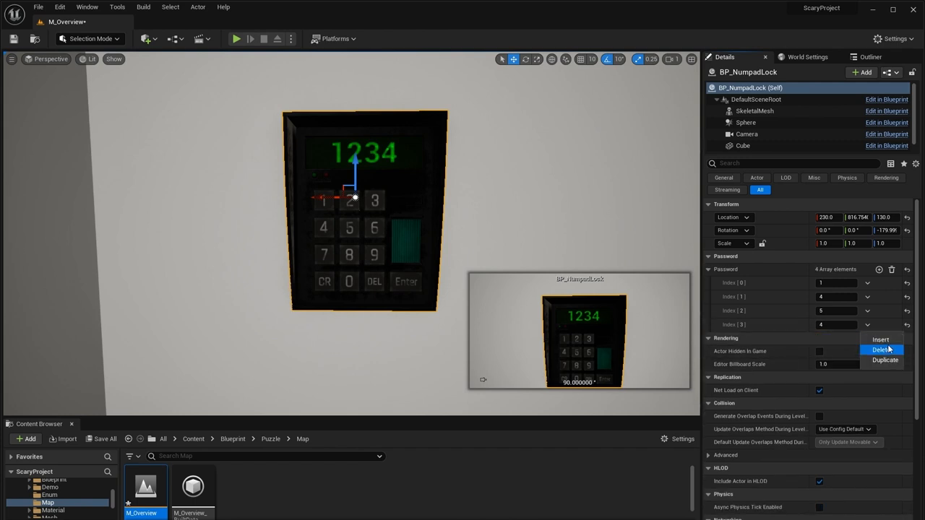
click(880, 348)
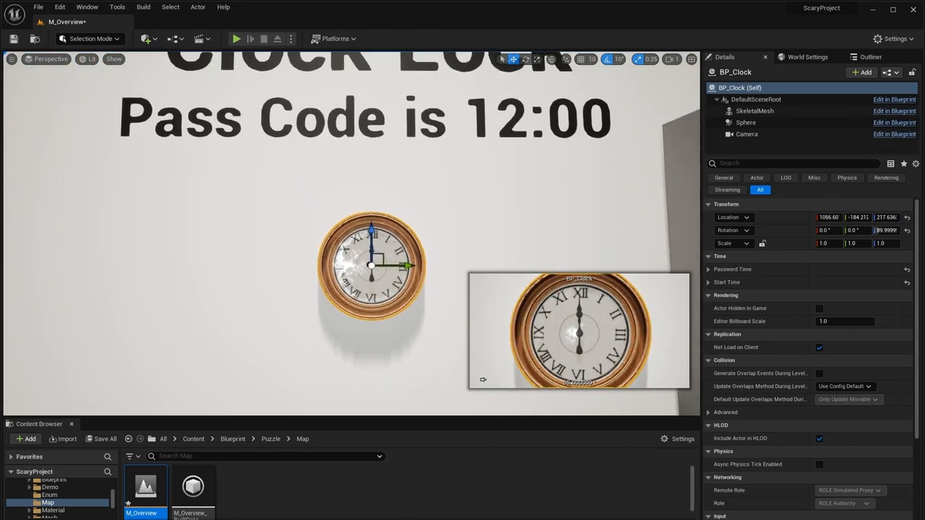
Expand BP_Clock's Password Time and Start Time and adjust the Start Time hour and minute.
click(708, 269)
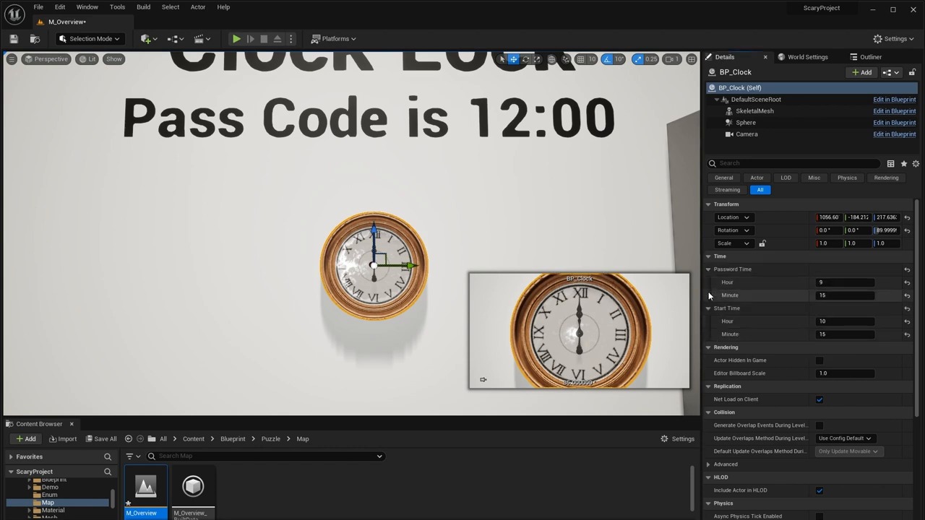
mouse_move(728, 335)
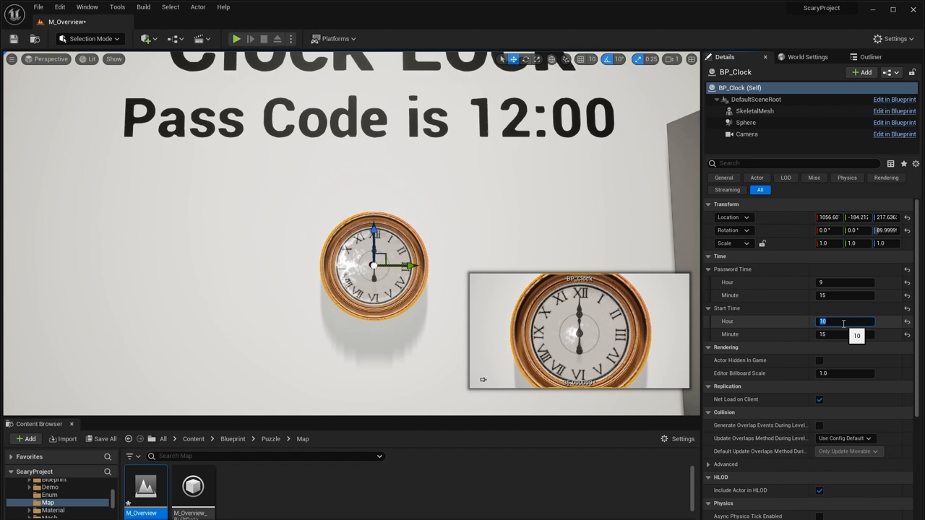
click(851, 335)
text(12)
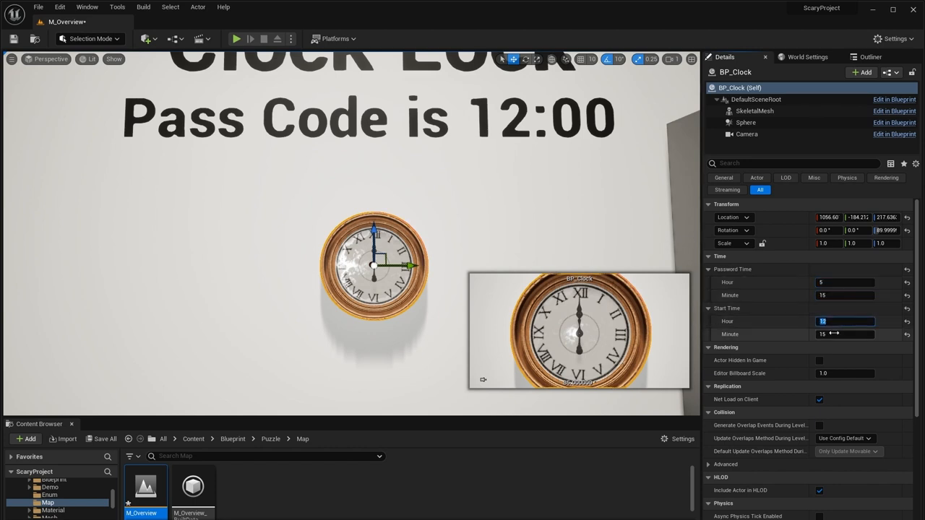
click(708, 307)
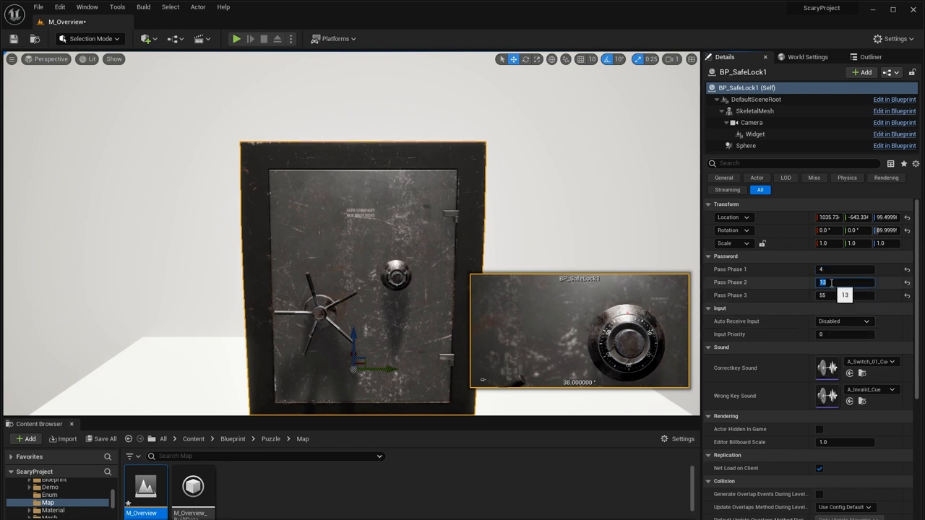
Set the safe lock's Pass Phase 2 to 10 and edit Pass Phase 3 toward 22.
text(10)
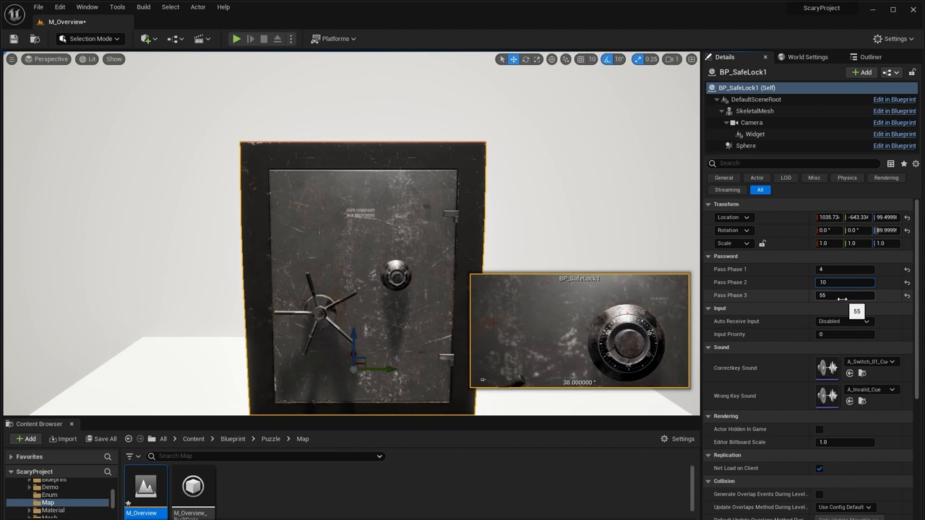
click(844, 294)
text(22)
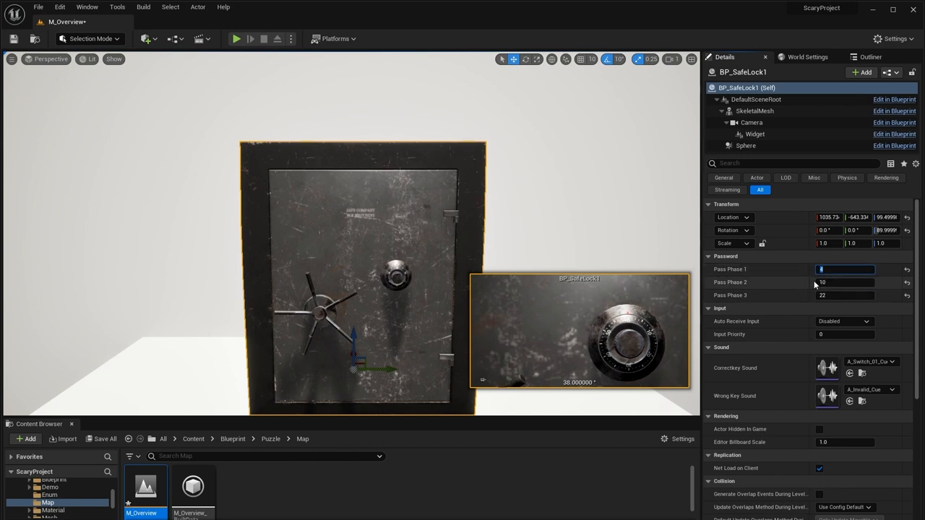
mouse_move(801, 299)
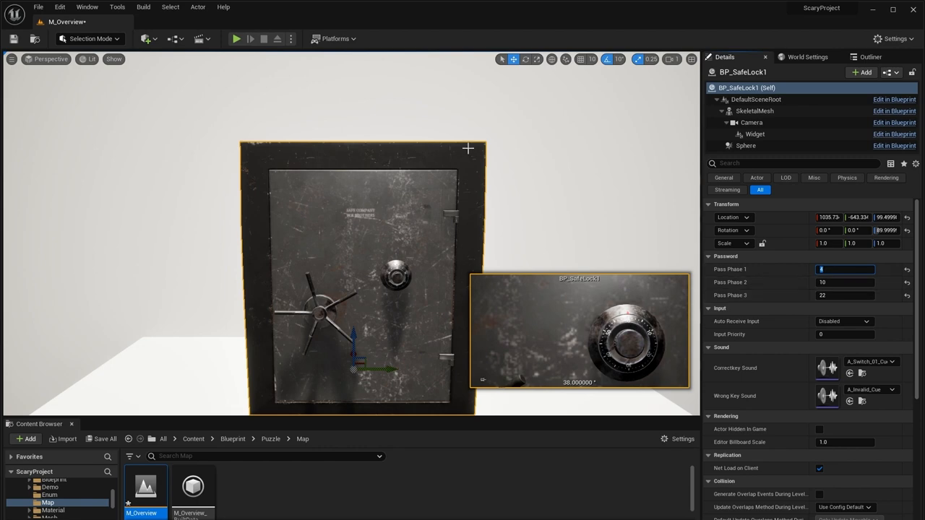
mouse_move(578, 227)
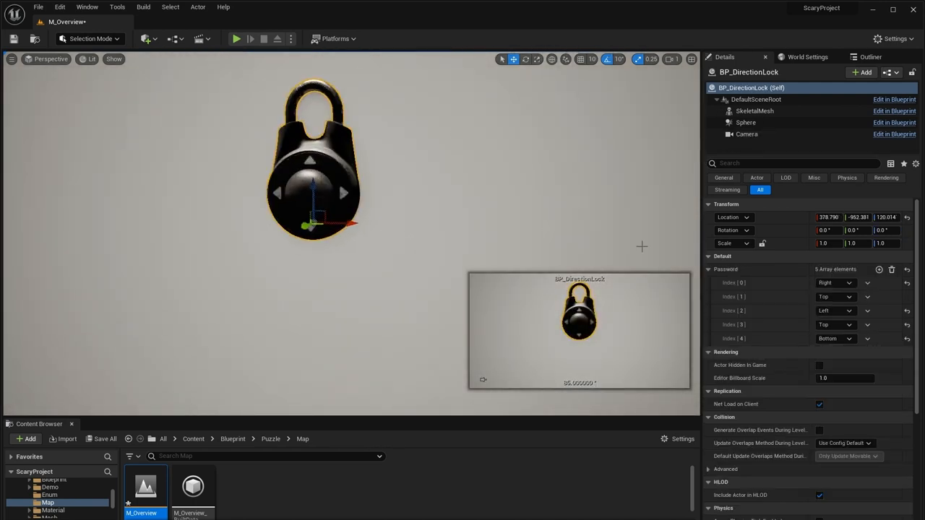
Rebuild BP_DirectionLock's Password with Top directions, adding entries up to three.
click(898, 269)
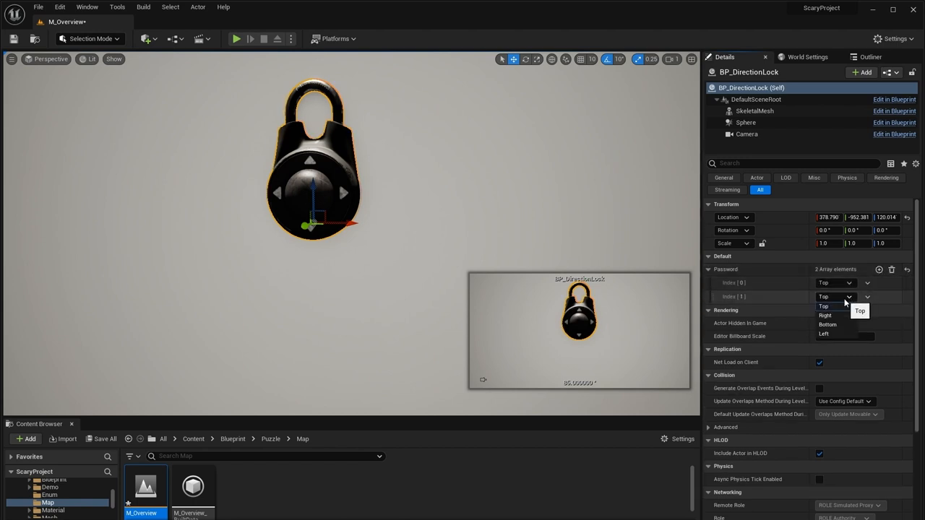
click(823, 306)
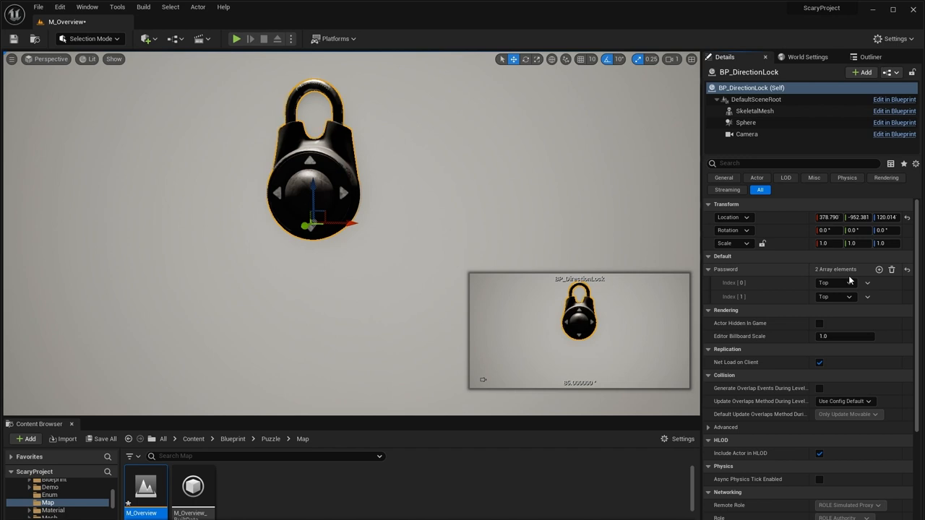
click(876, 270)
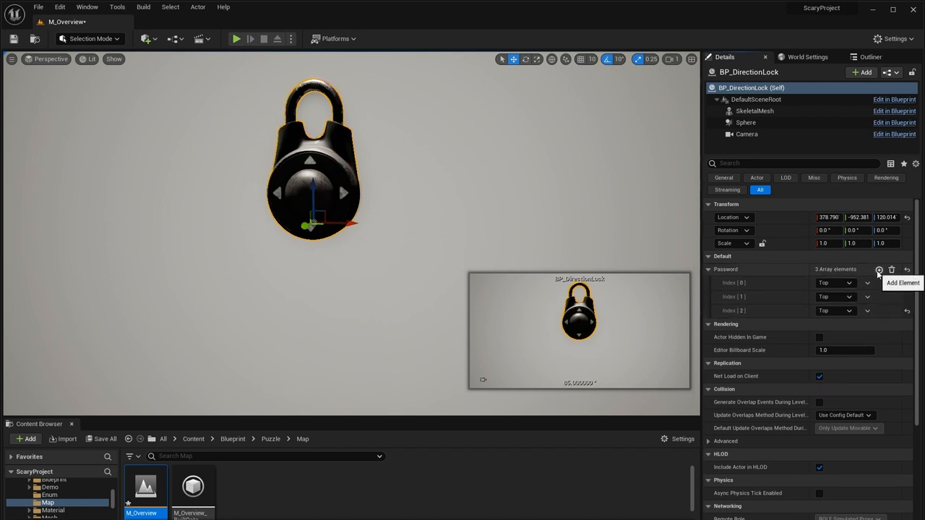
click(876, 270)
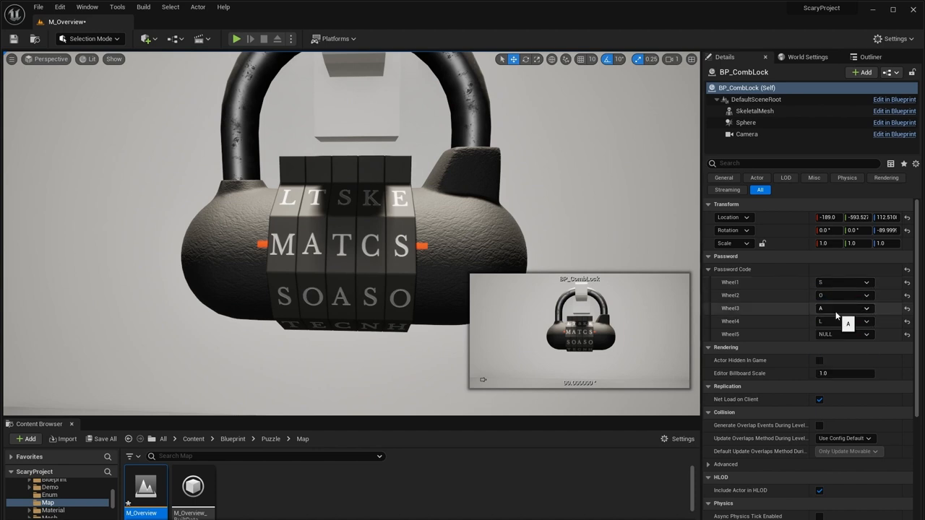
Pick letters for BP_CombLock's password wheels, including the fourth wheel.
click(861, 321)
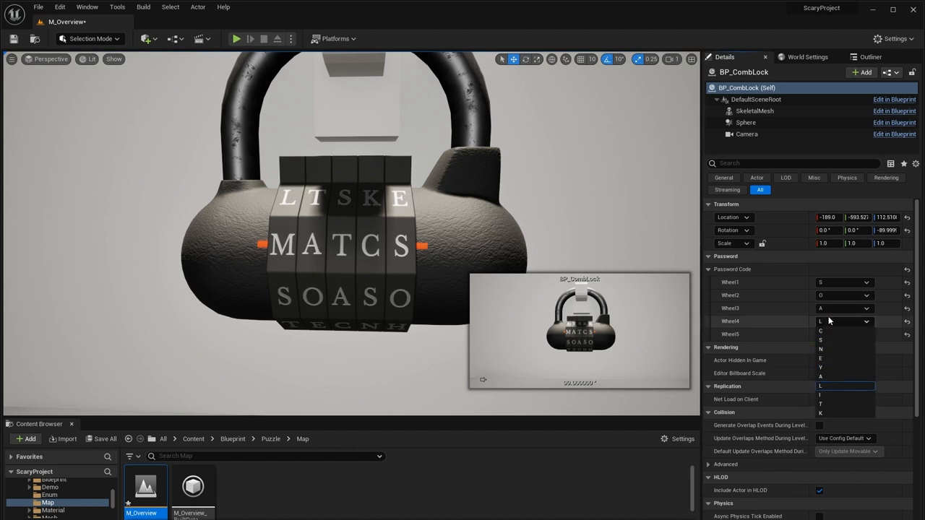
mouse_move(714, 341)
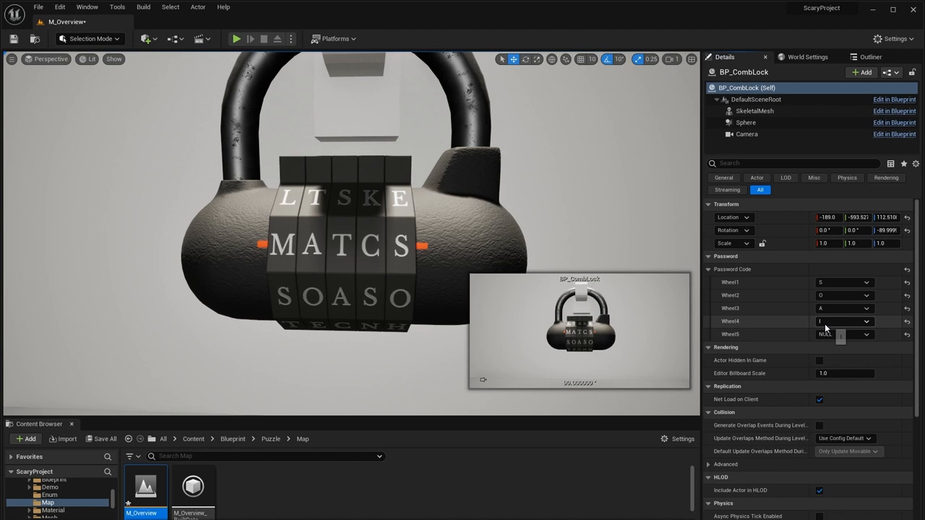
click(841, 332)
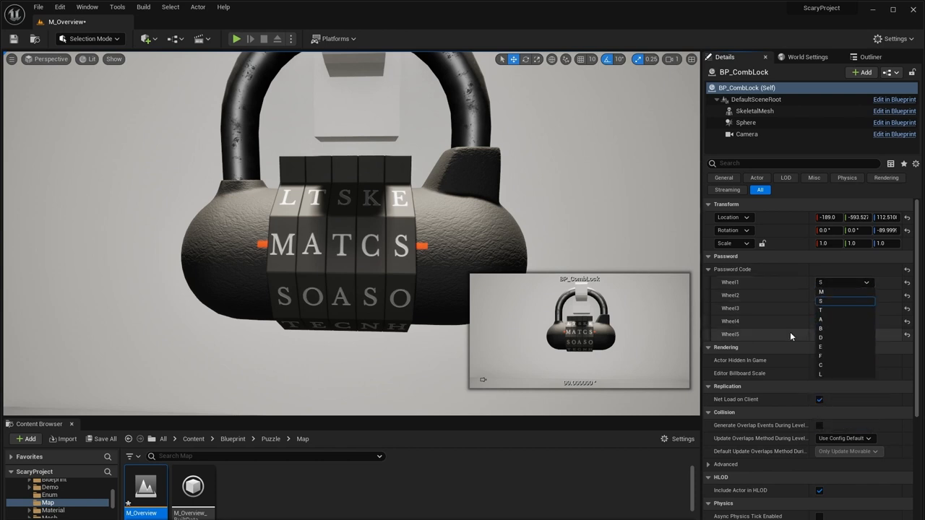
click(821, 294)
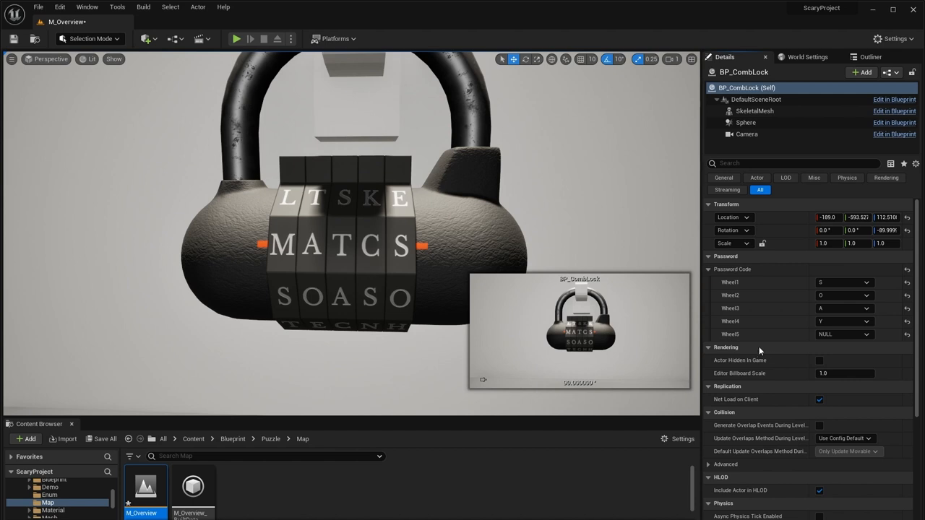
mouse_move(451, 243)
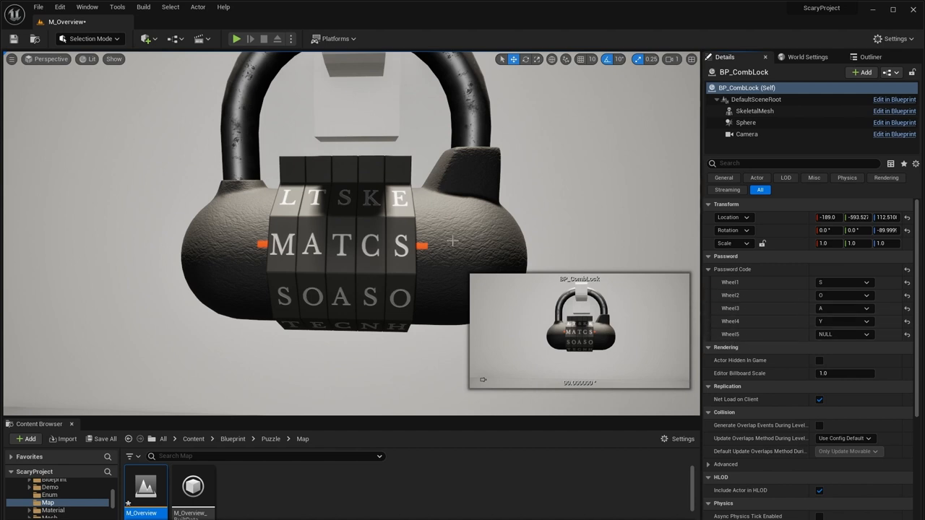
mouse_move(352, 232)
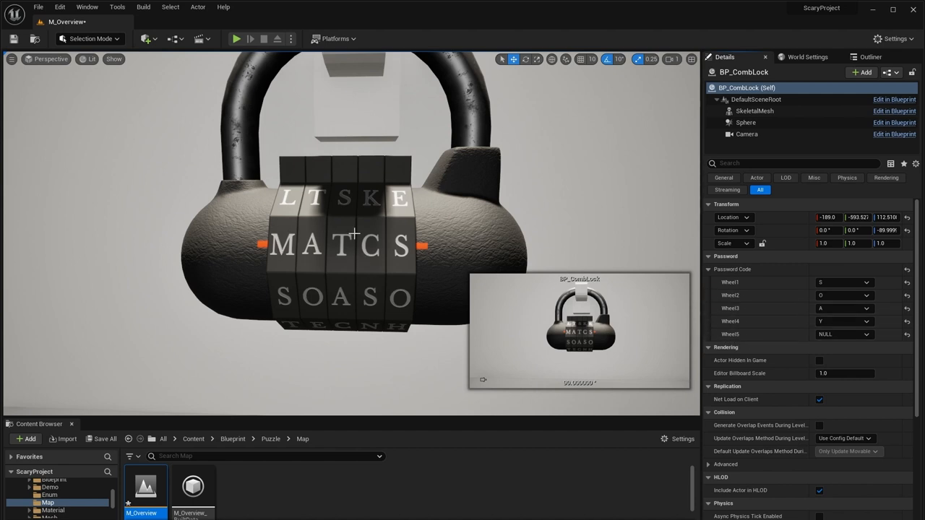